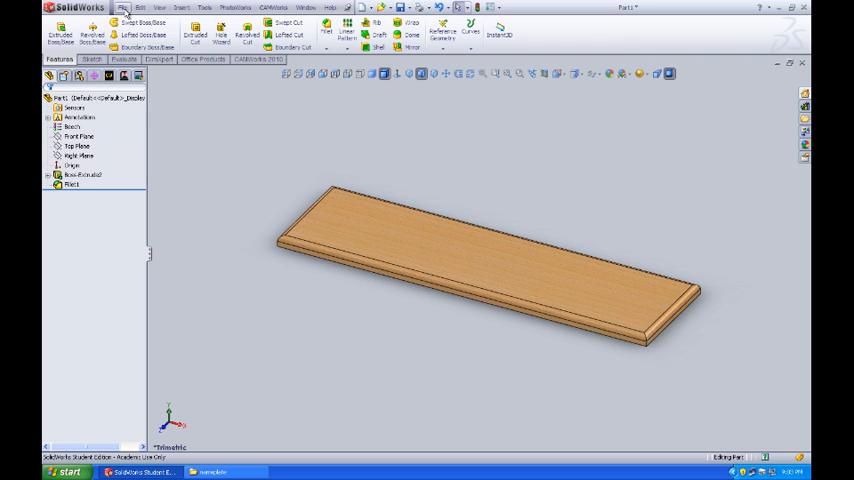
Bring up the File menu commands for the open wood-textured board part.
{"action": "left_click", "coordinate": [120, 8]}
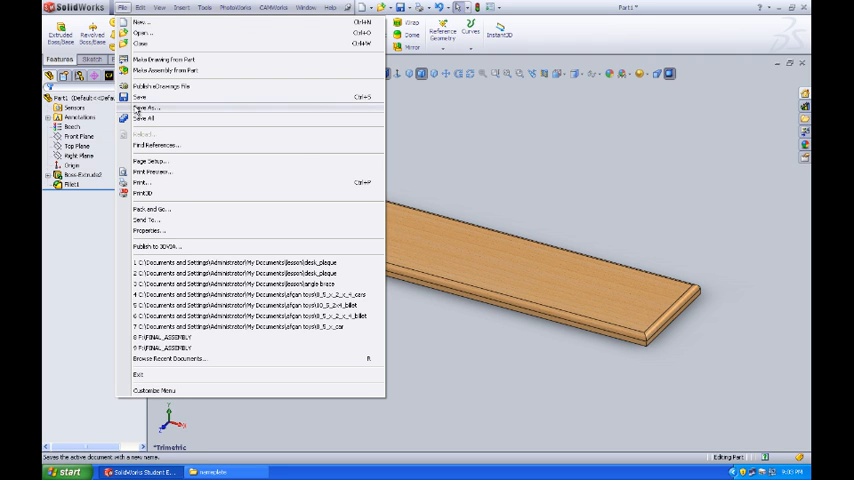
Start Save As for the plaque part and choose the Nameplate folder as destination.
{"action": "left_click", "coordinate": [144, 108]}
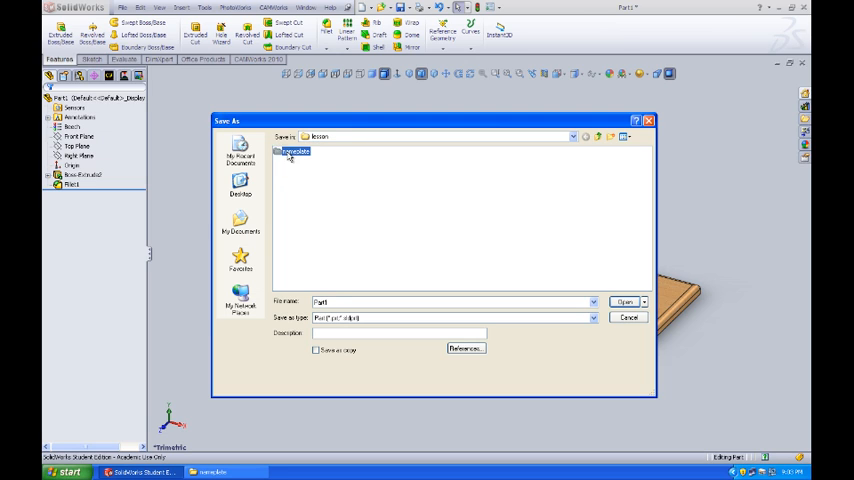
{"action": "double_click", "coordinate": [292, 152]}
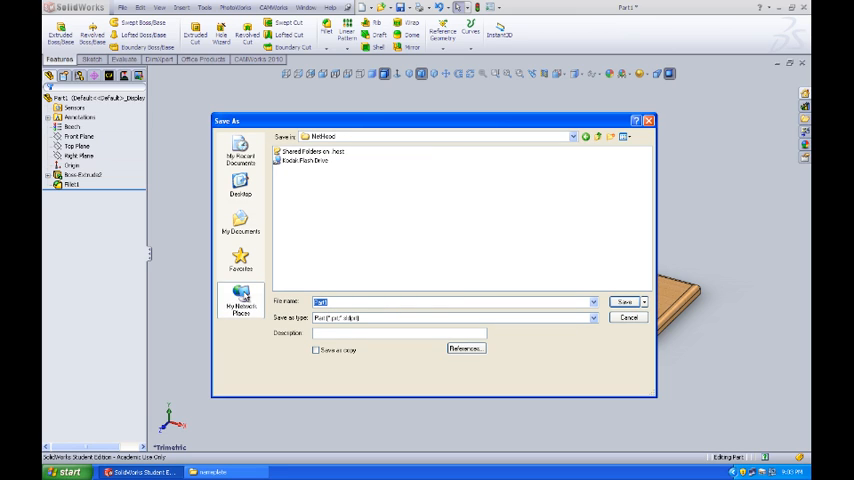
Enter nameplate_plaque as the new file name in the Save As dialog.
{"action": "type", "text": "nameplate_plaque"}
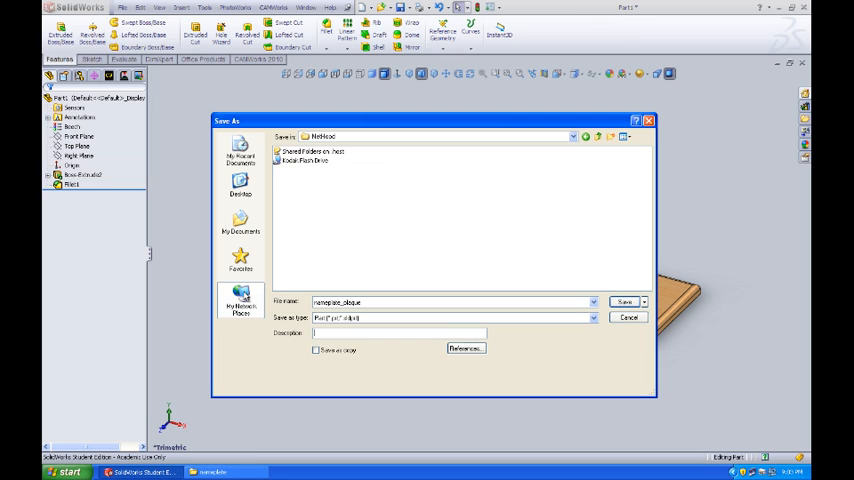
Add the description '2 x .51 x .25' listing the plaque's dimensions to the file.
{"action": "type", "text": "2"}
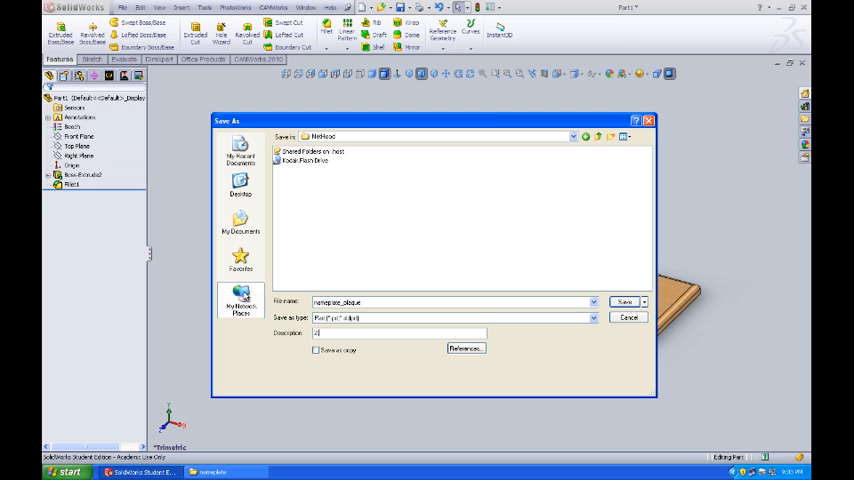
{"action": "type", "text": ".51"}
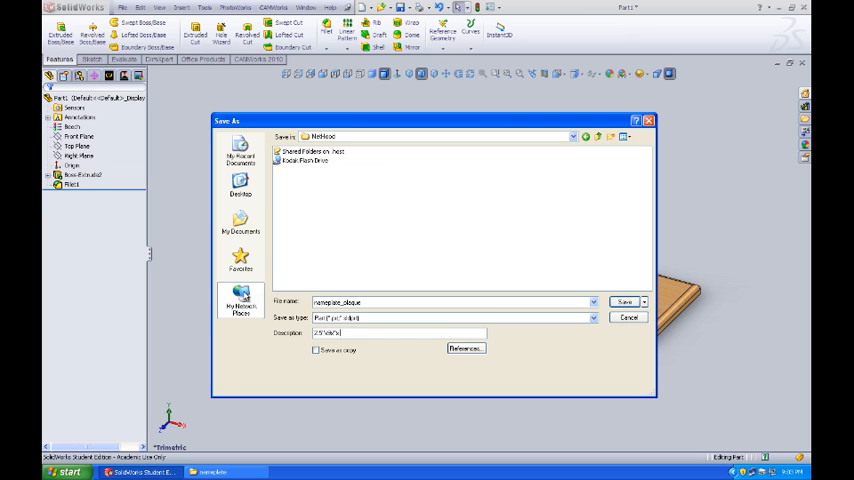
{"action": "type", "text": ".25\""}
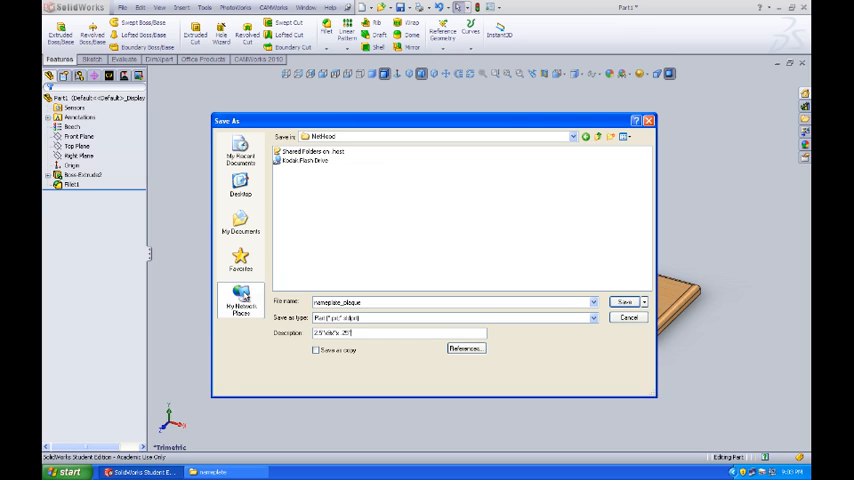